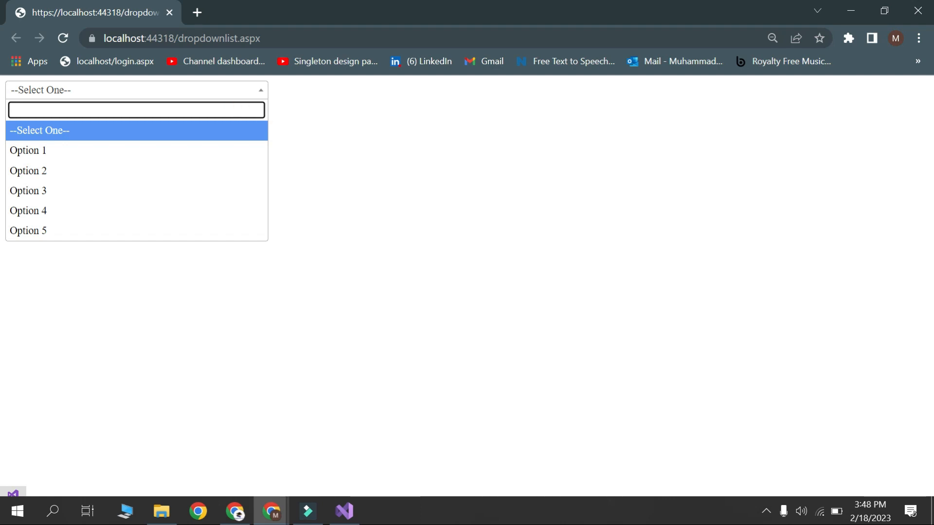
Filter the Select2 dropdown options by typing 2, 3 and 4 into its search box.
type("2")
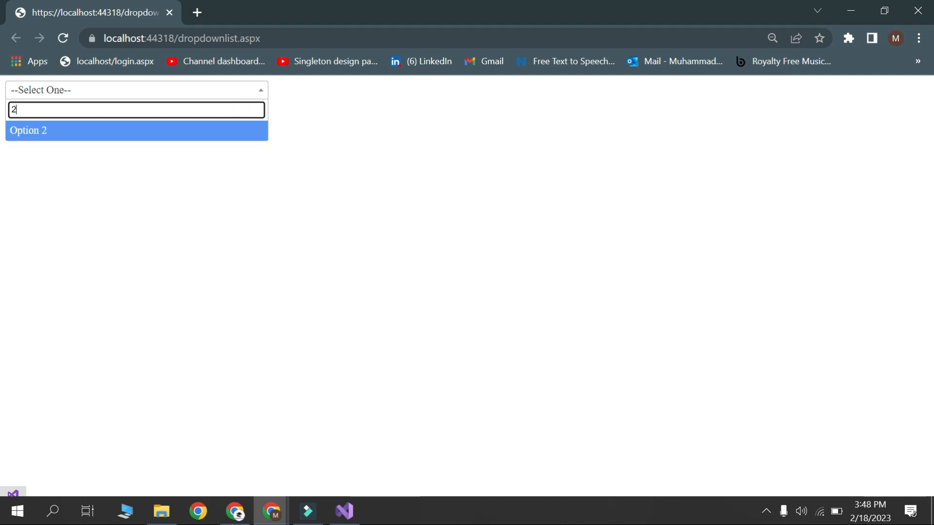
type("3")
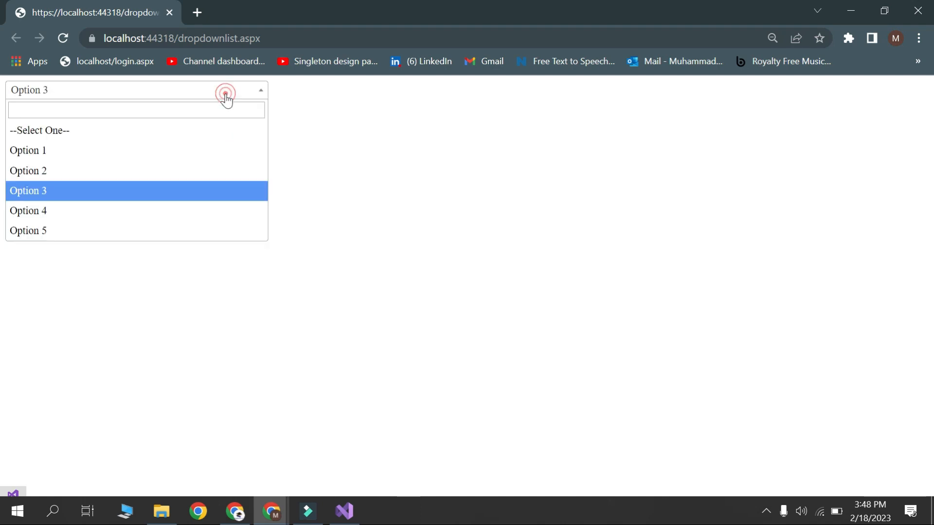
type("4")
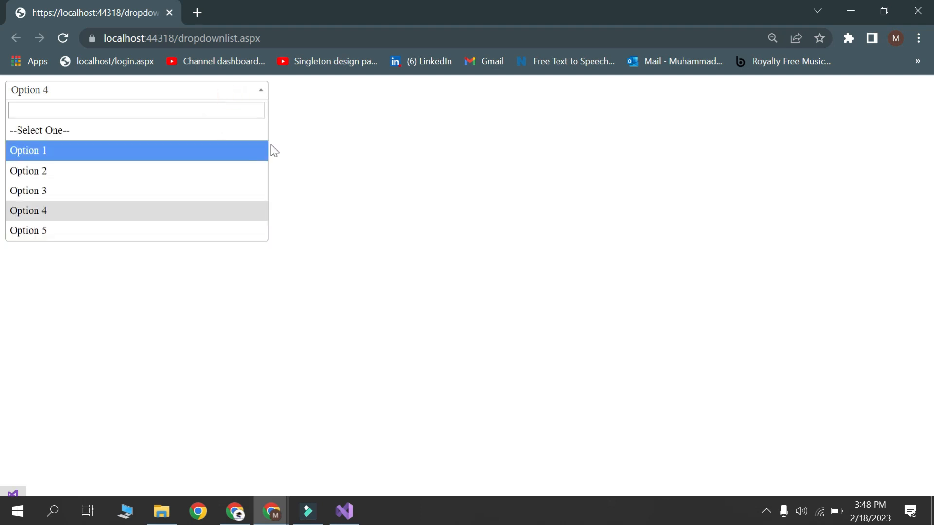
mouse_move(181, 140)
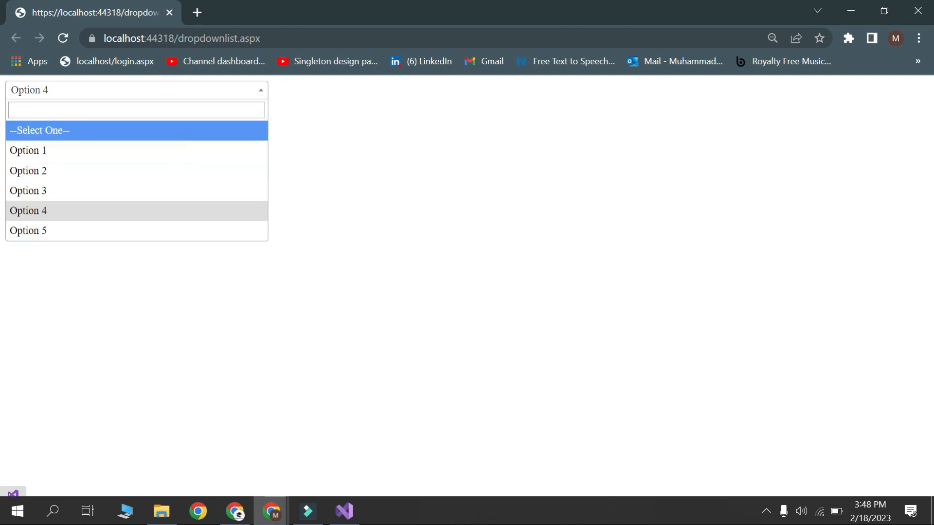
Choose Option 5 from the dropdown and return to the ASPX markup in Visual Studio.
left_click(136, 109)
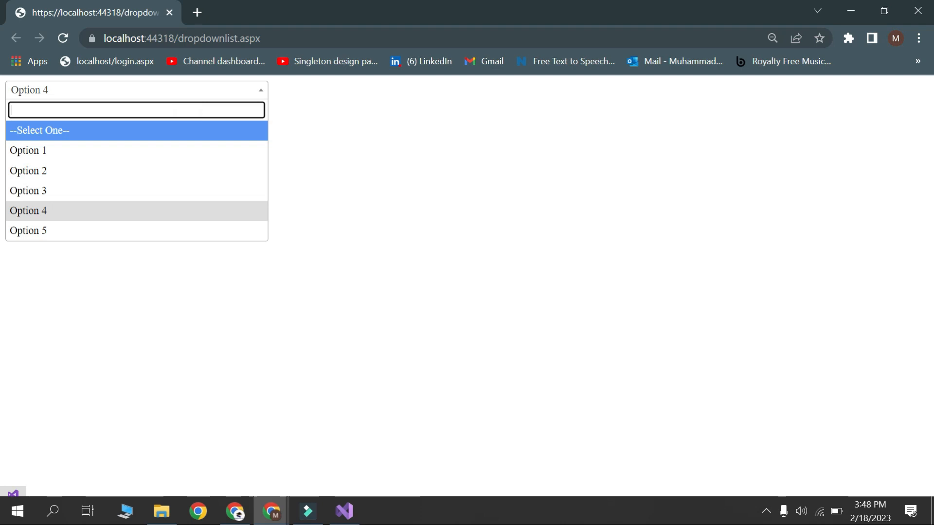
left_click(28, 230)
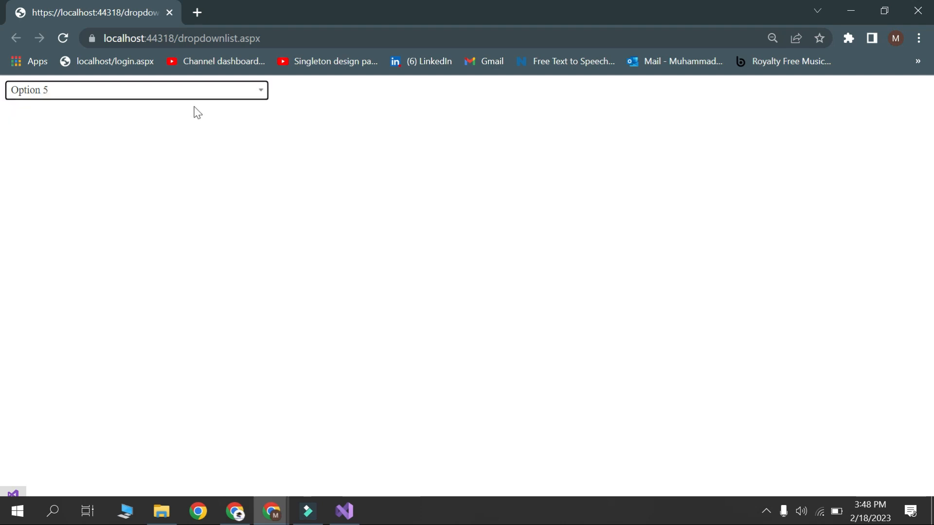
mouse_move(329, 144)
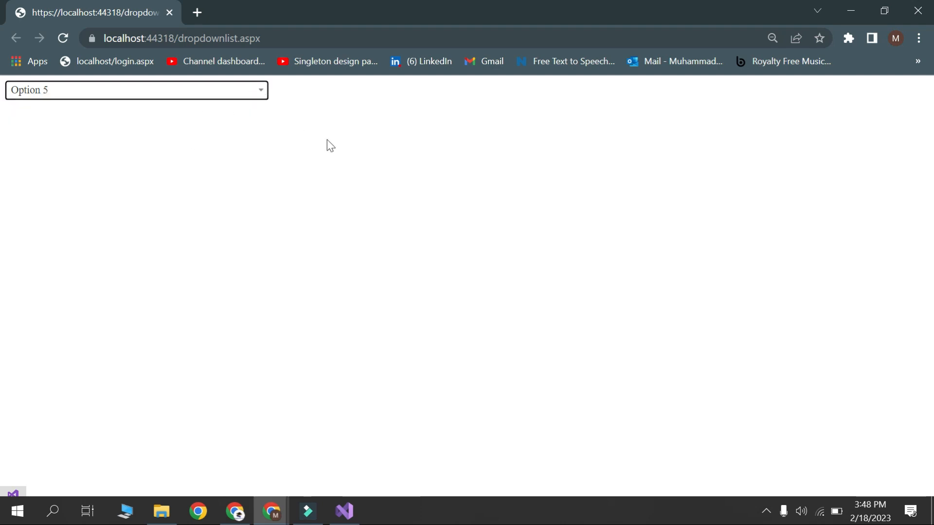
left_click(344, 512)
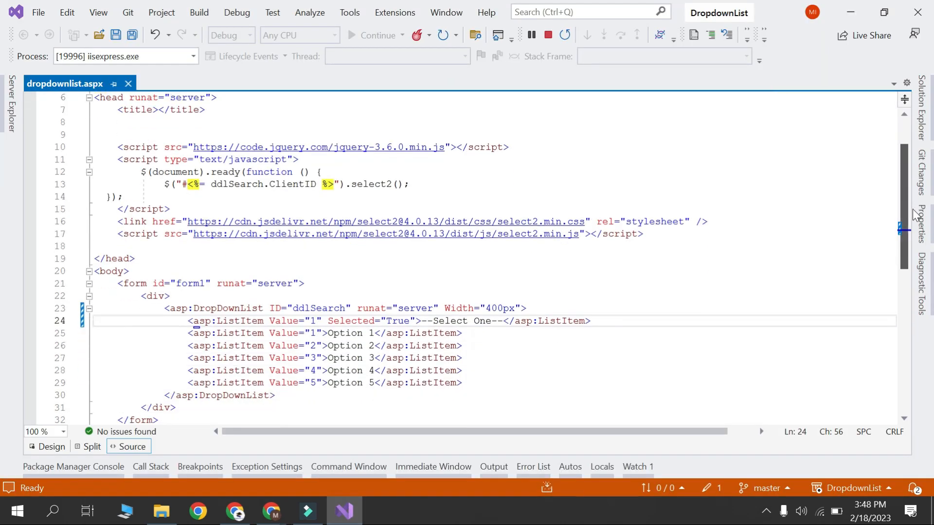
scroll("down", 3)
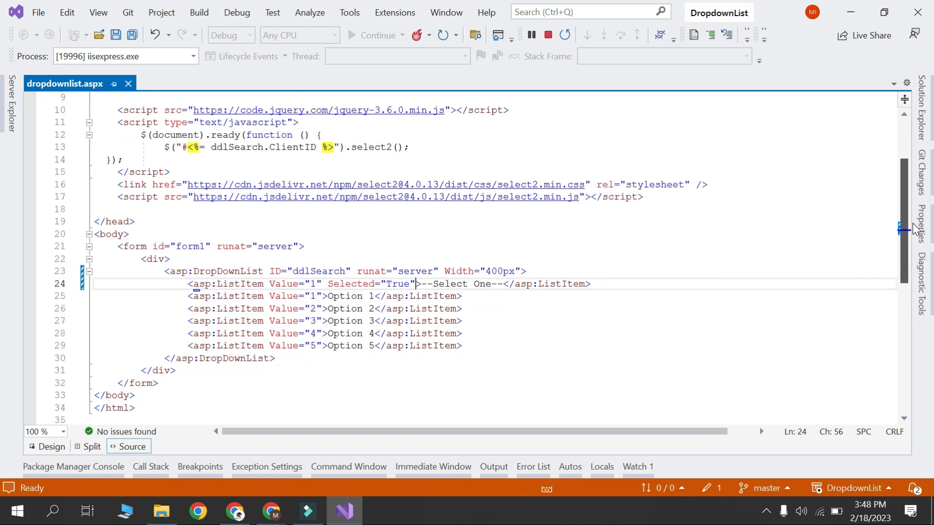
scroll("down", 3)
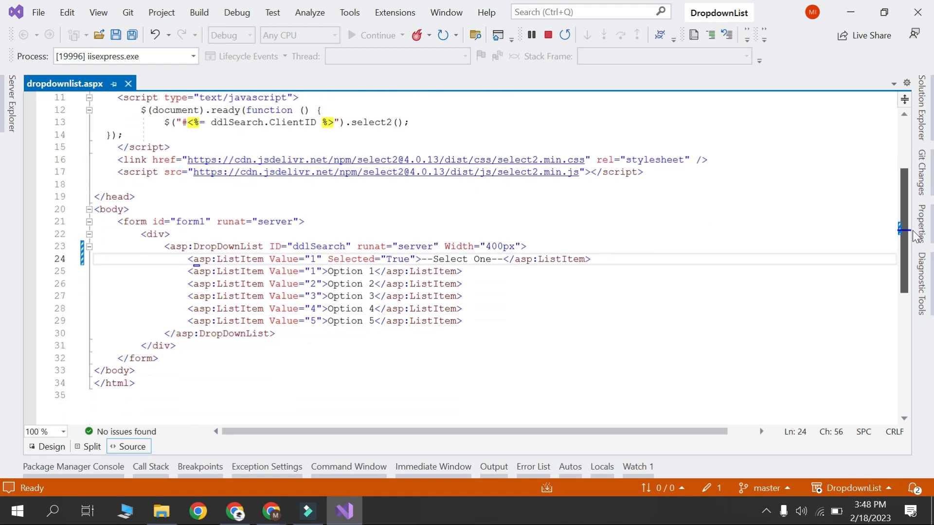
scroll("up", 3)
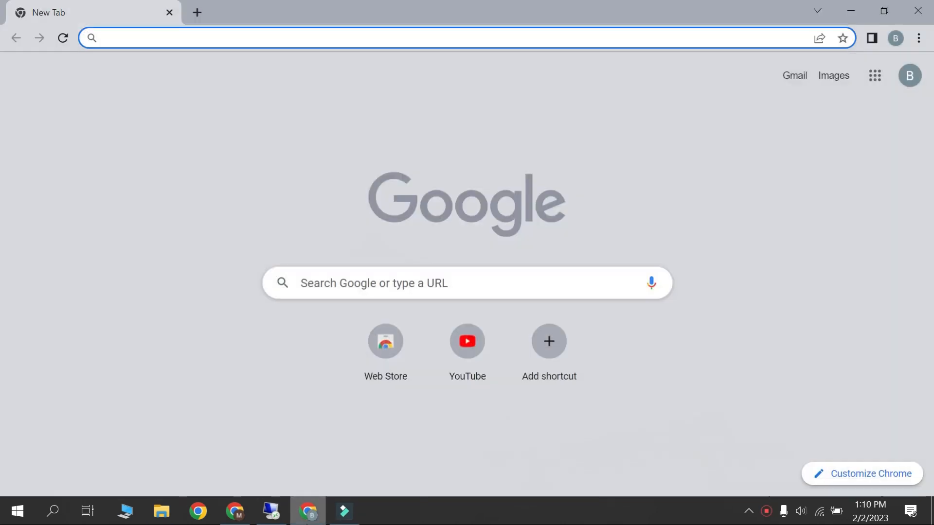
Search for 'chat gpt', open OpenAI's ChatGPT blog post and launch the ChatGPT login page.
type("chat")
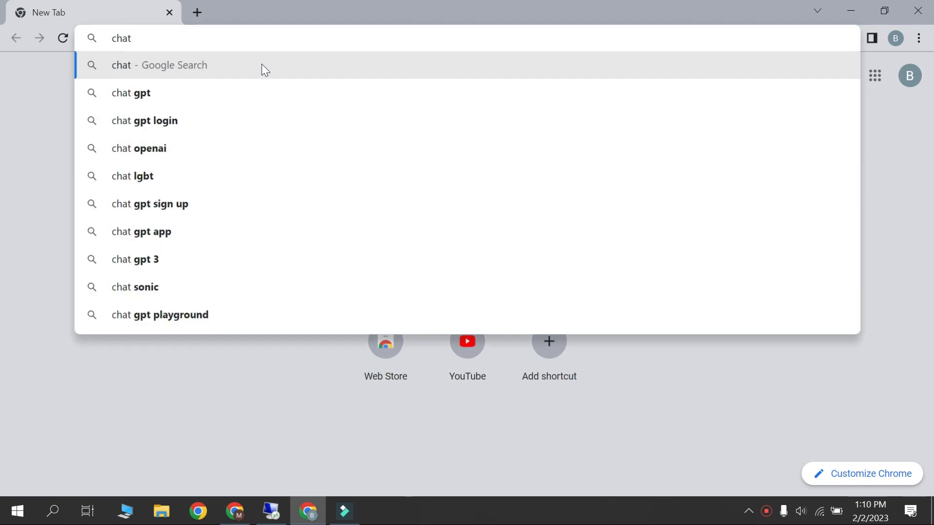
left_click(132, 94)
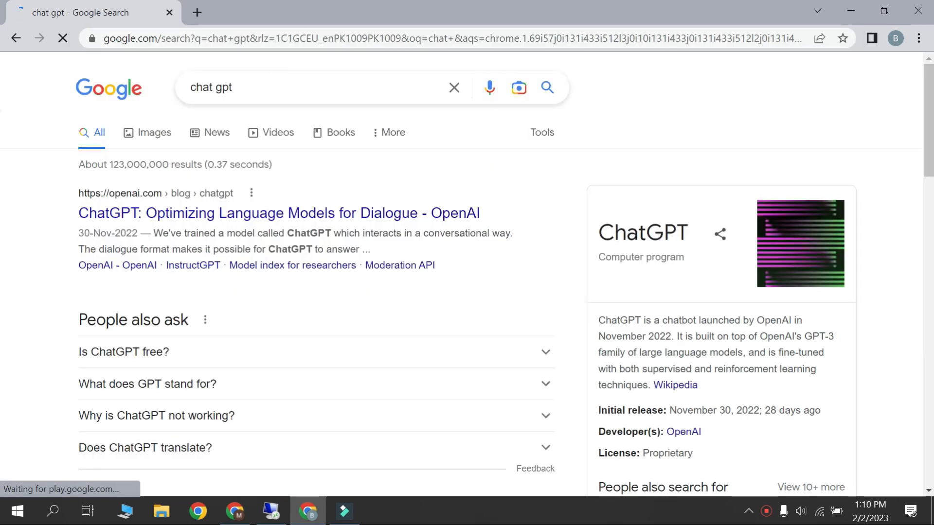
left_click(278, 213)
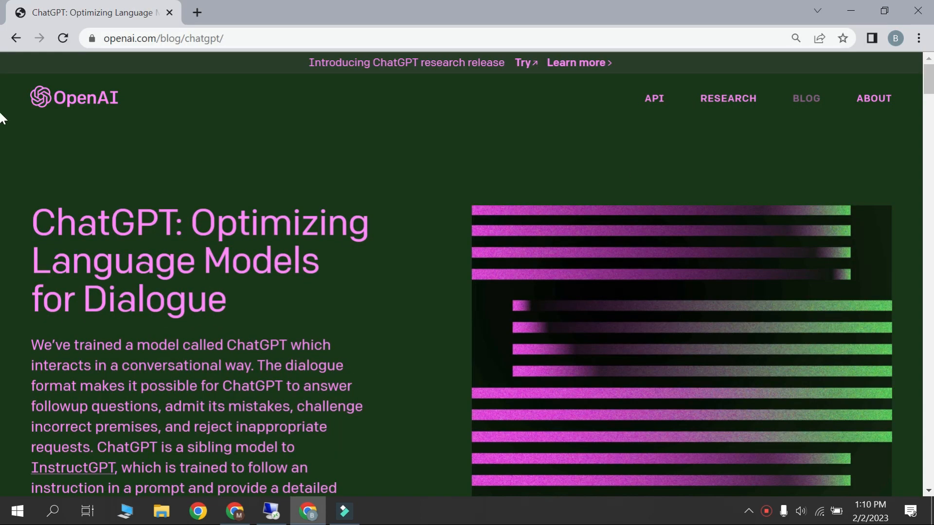
scroll("down", 3)
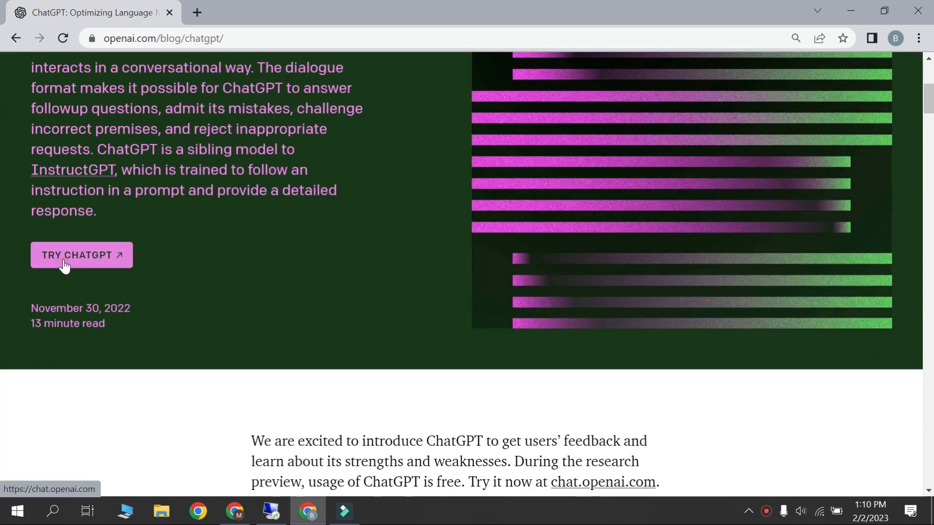
left_click(82, 255)
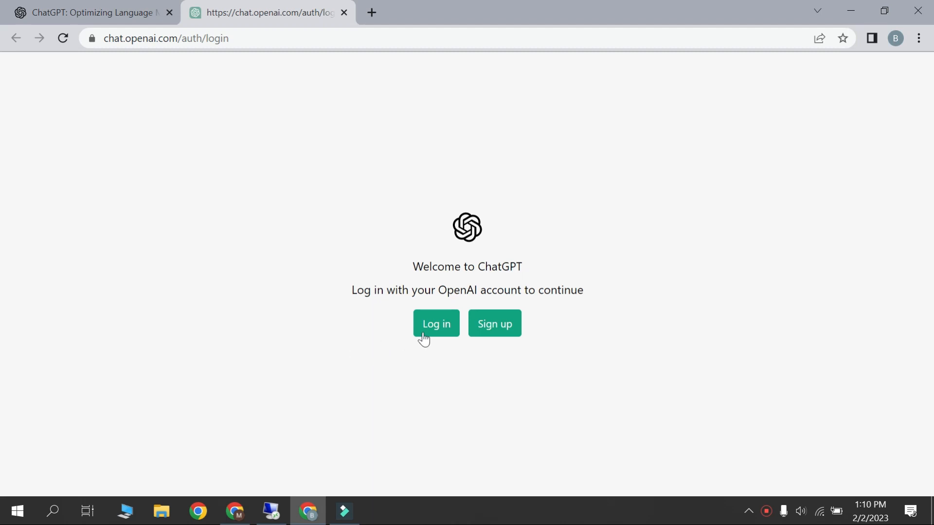
Go from Sign up to Log in and continue with a Google account.
left_click(494, 324)
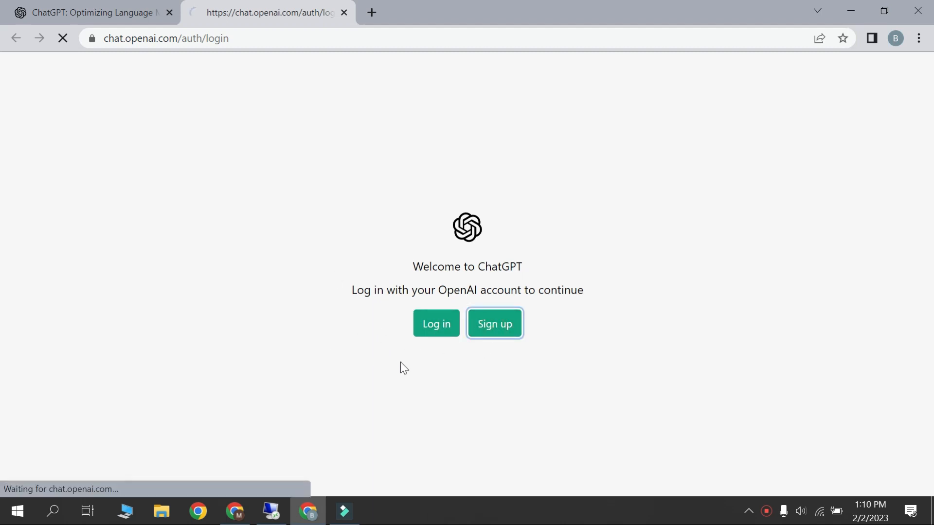
left_click(494, 324)
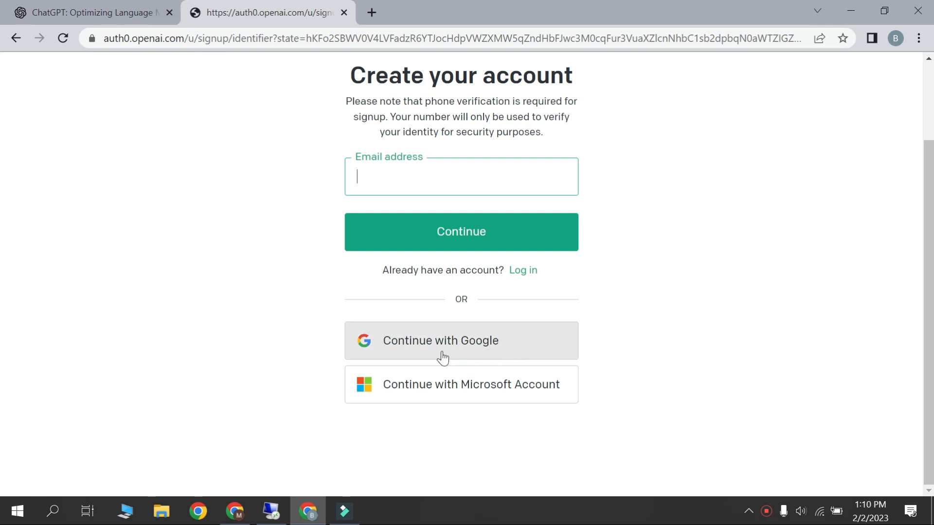
left_click(523, 270)
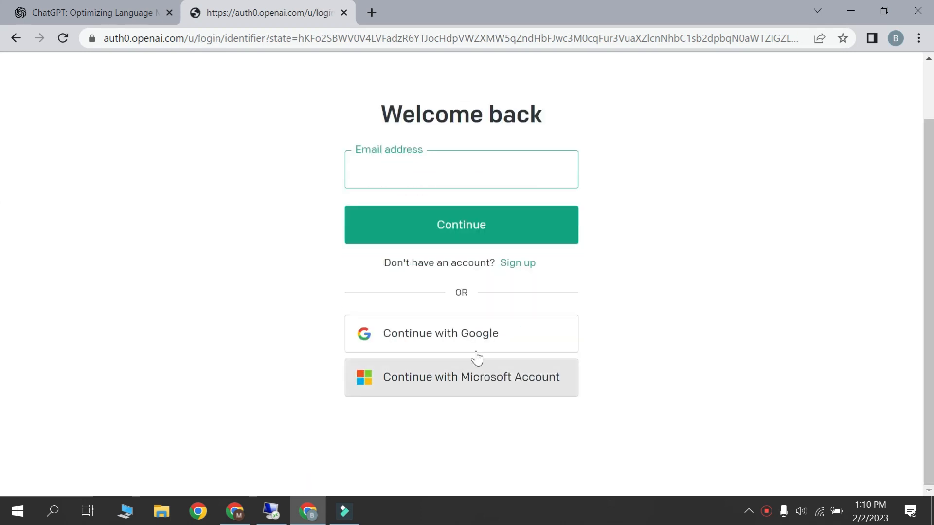
mouse_move(434, 339)
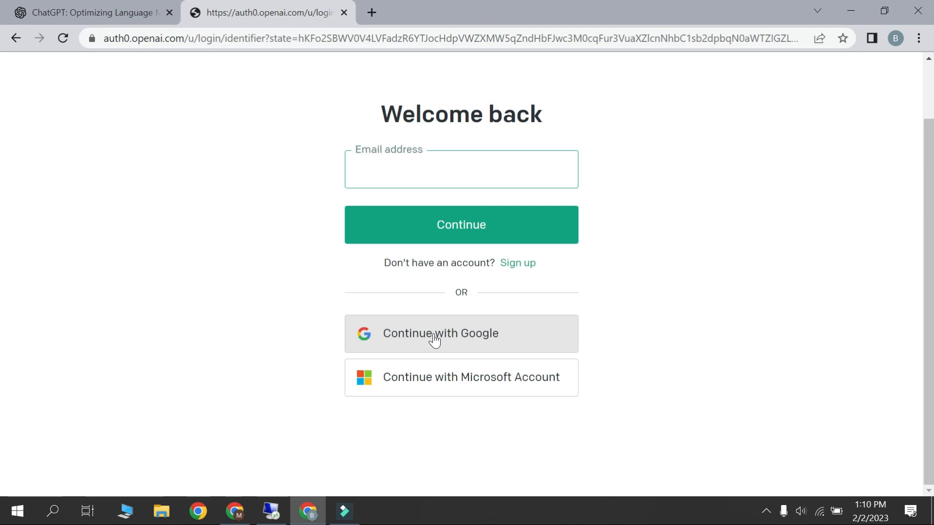
left_click(436, 334)
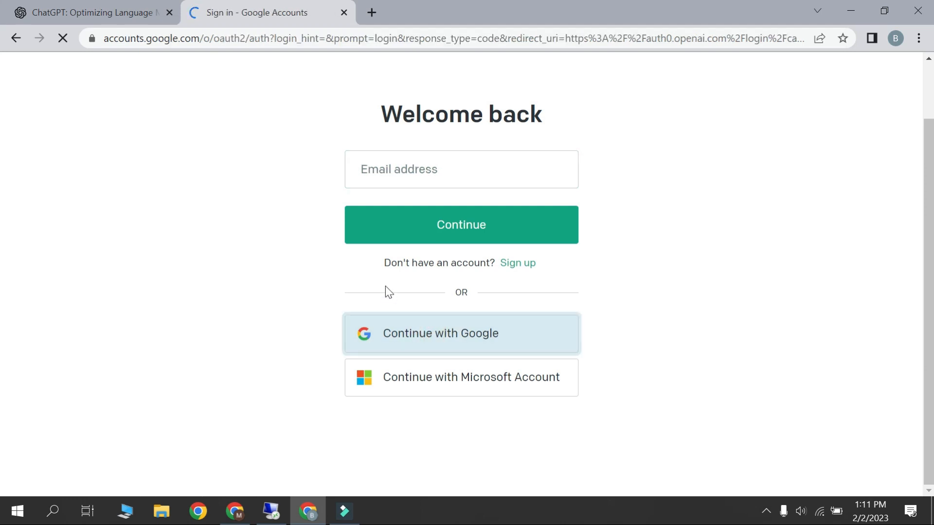
left_click(461, 332)
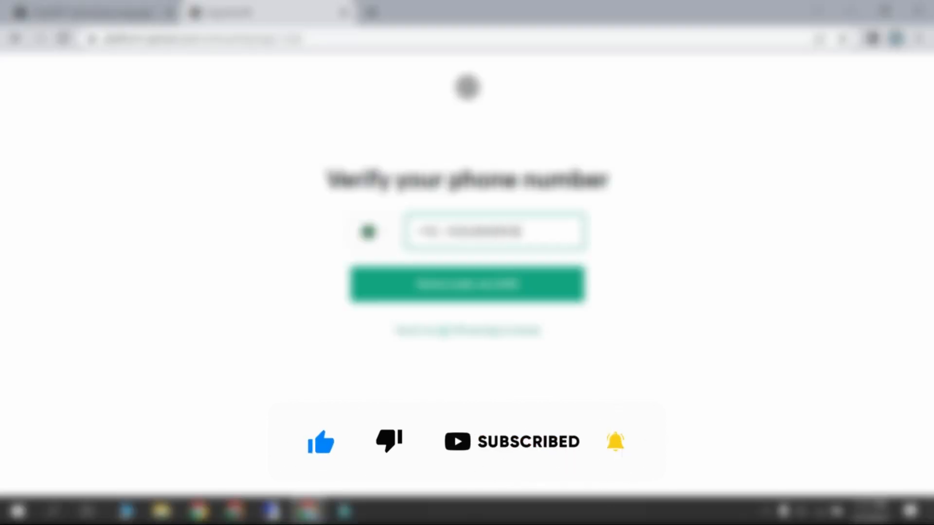
left_click(467, 284)
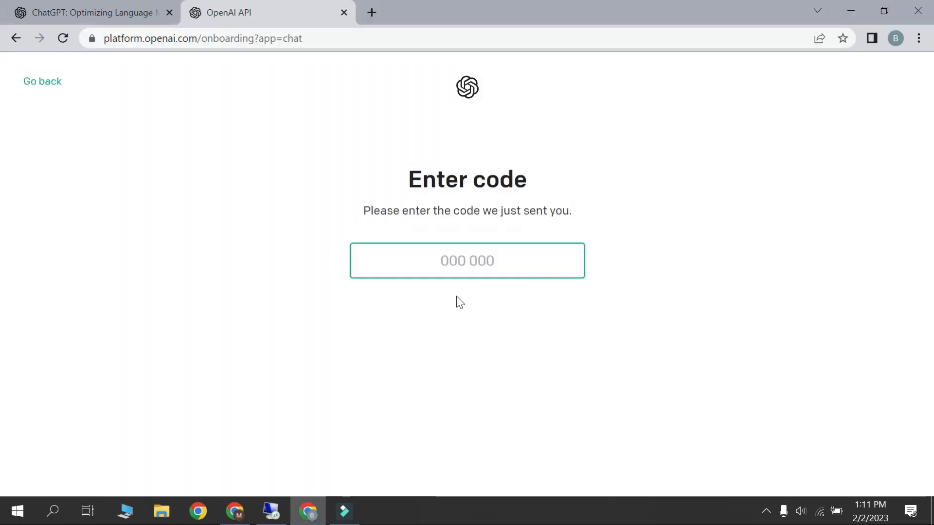
type("980")
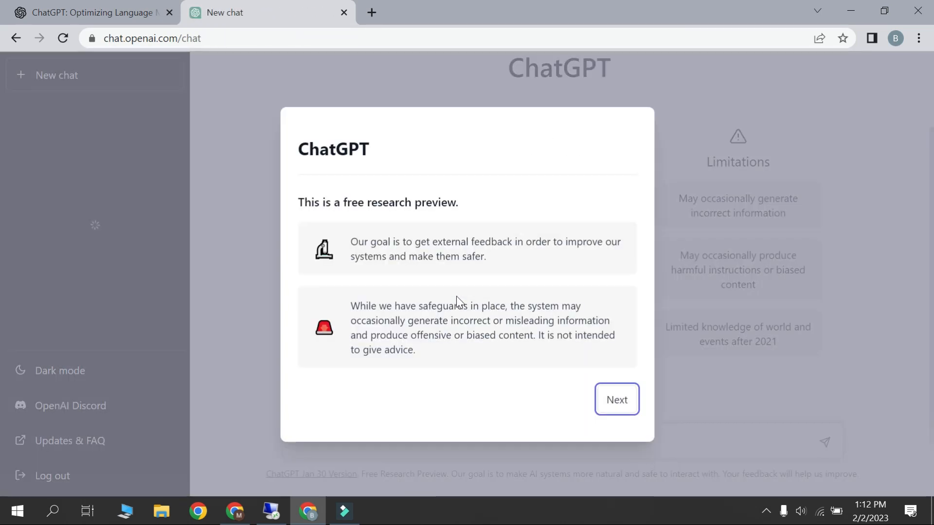
left_click(617, 399)
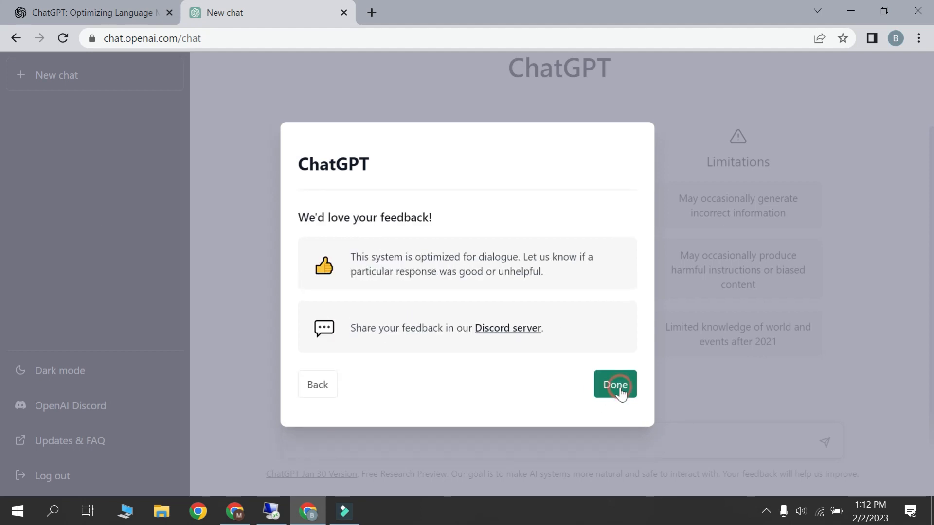
left_click(614, 385)
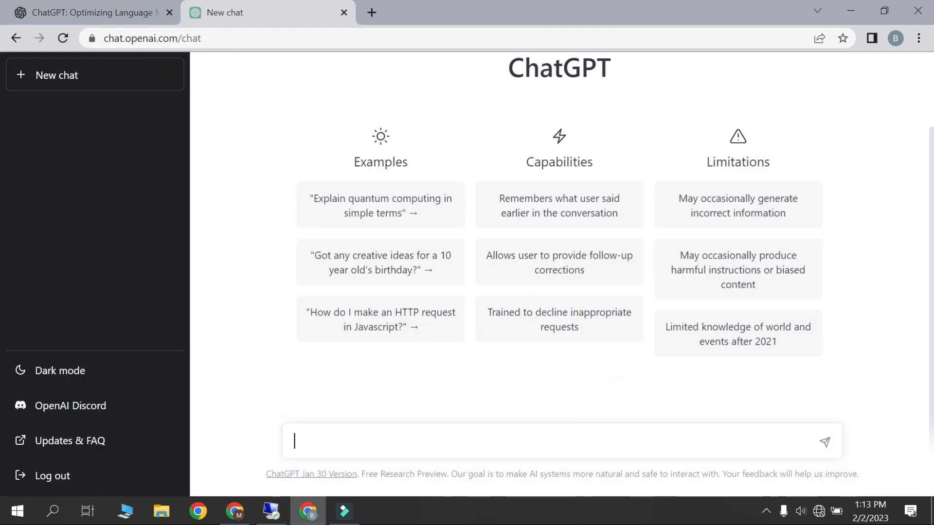
Ask ChatGPT to 'write code for searchable' dropdown and read through its answer.
type("write code for searchable")
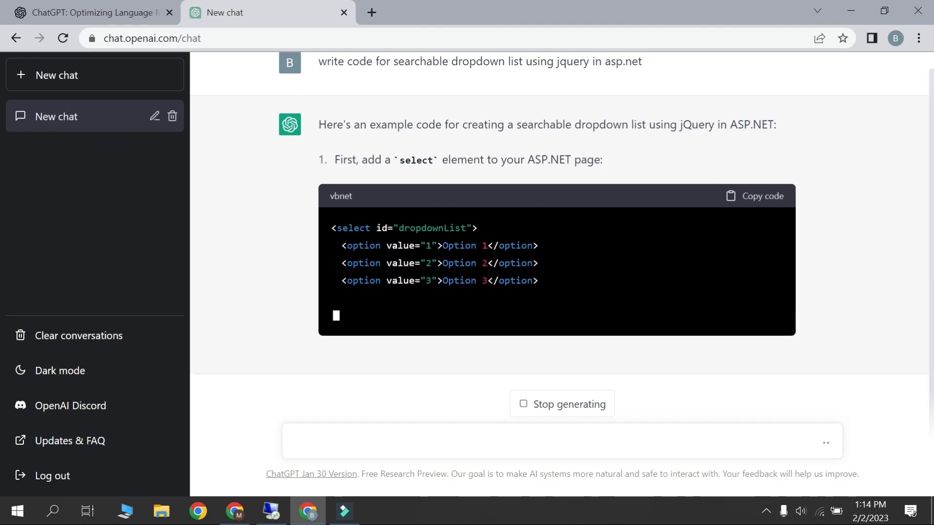
scroll("down", 3)
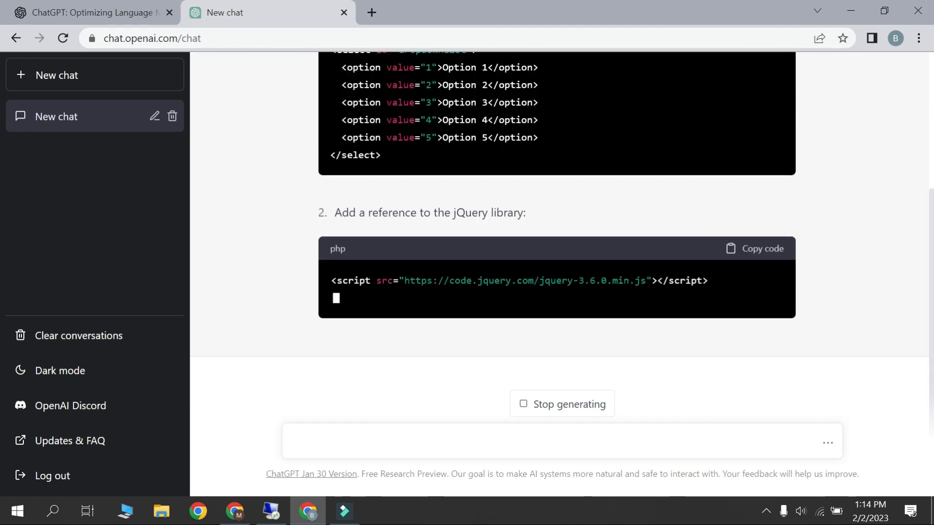
scroll("down", 3)
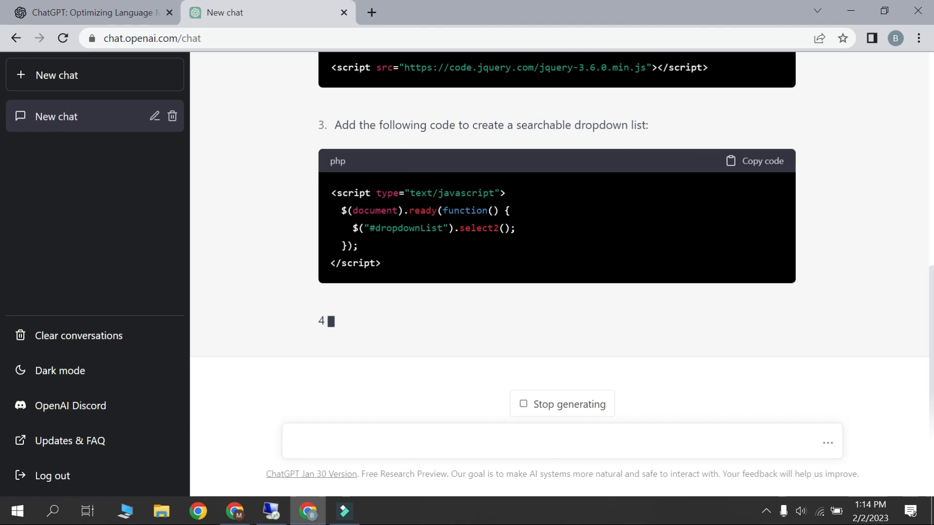
scroll("down", 3)
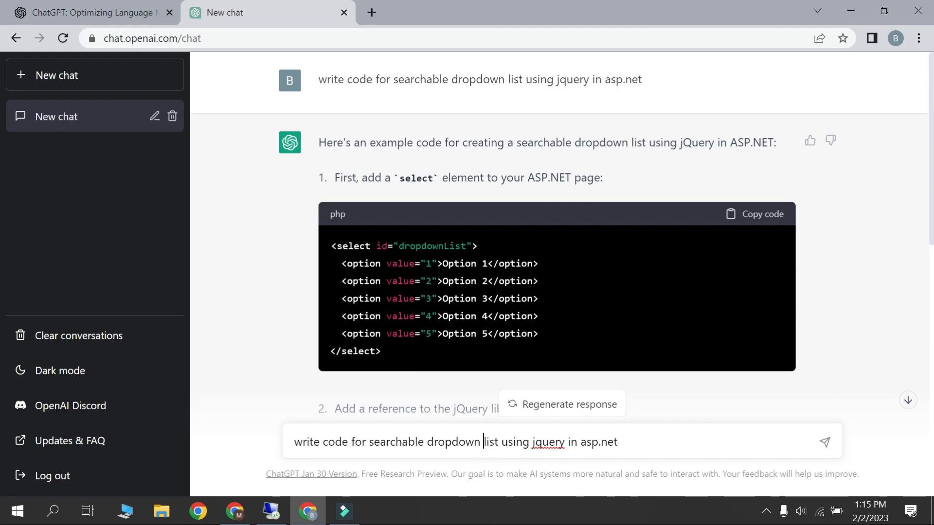
Refine the request with 'asp' and scroll through the regenerated DropDownList and jQuery code blocks.
type("asp")
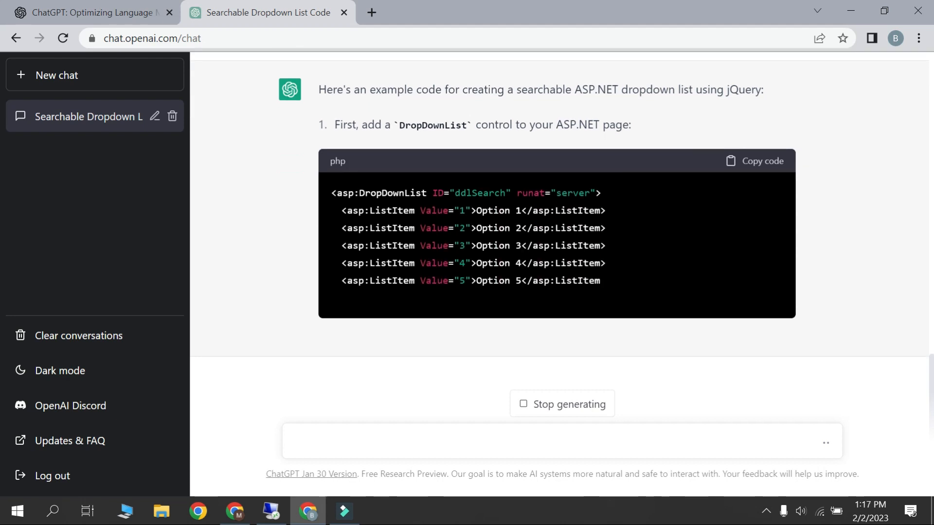
scroll("down", 3)
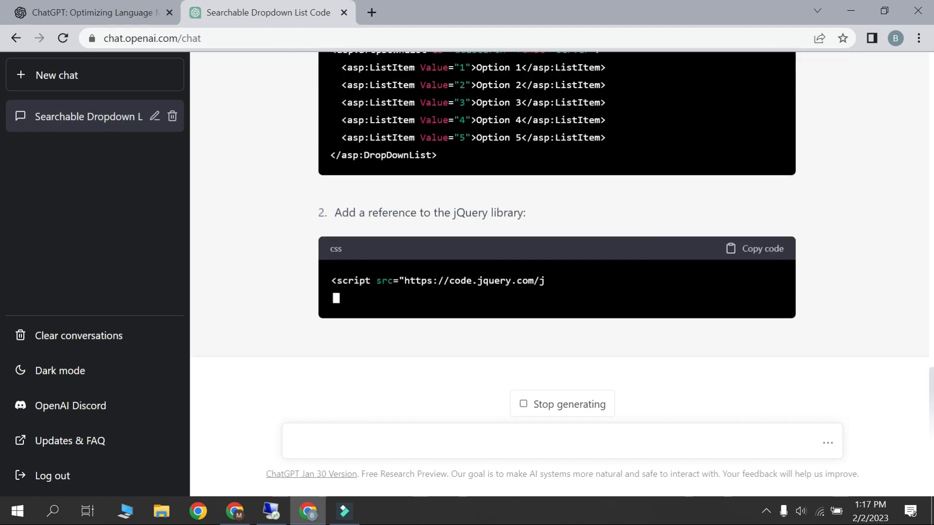
scroll("down", 3)
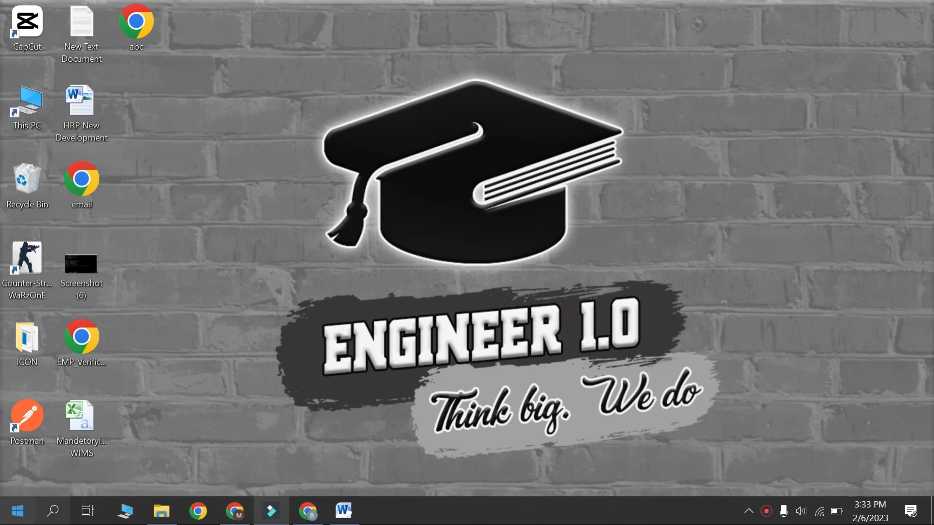
Launch Visual Studio, start a new project and pick the ASP.NET Web Application (.NET Framework) template found via 'asp.net'.
left_click(19, 510)
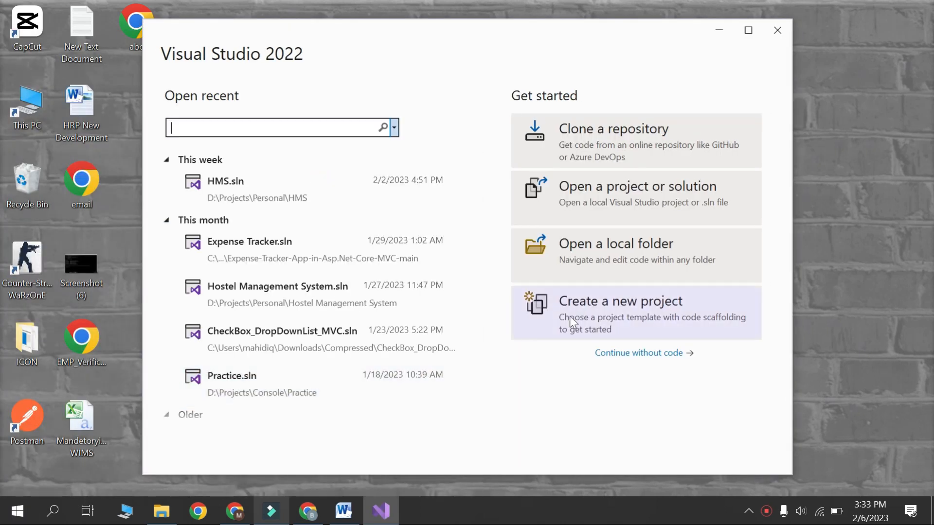
left_click(621, 314)
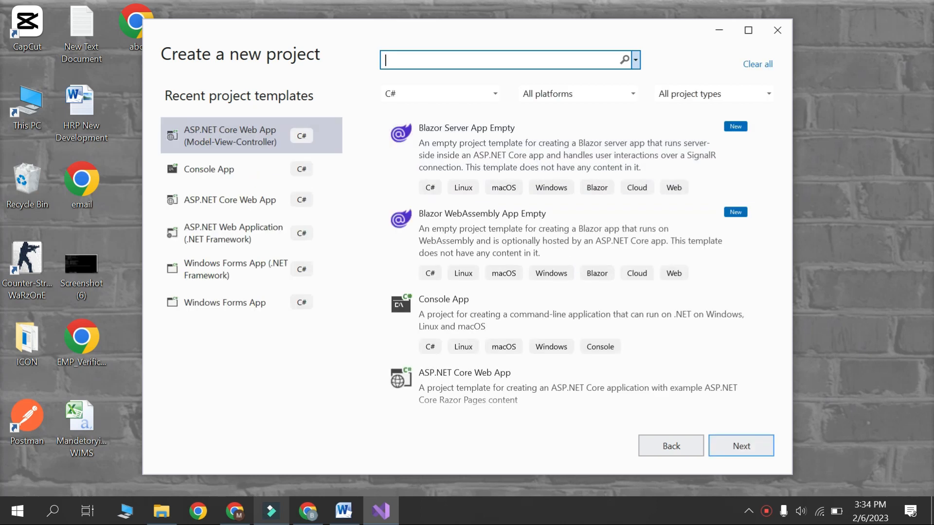
type("asp.net")
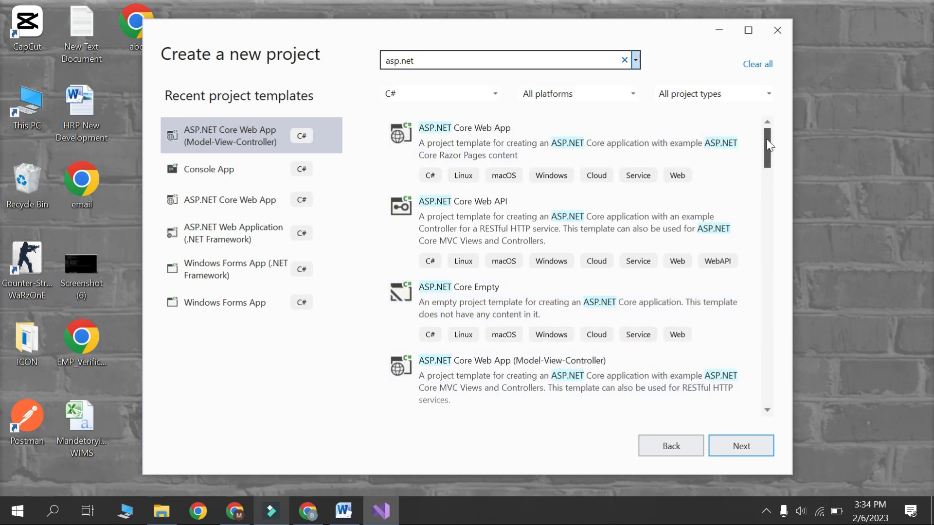
scroll("down", 3)
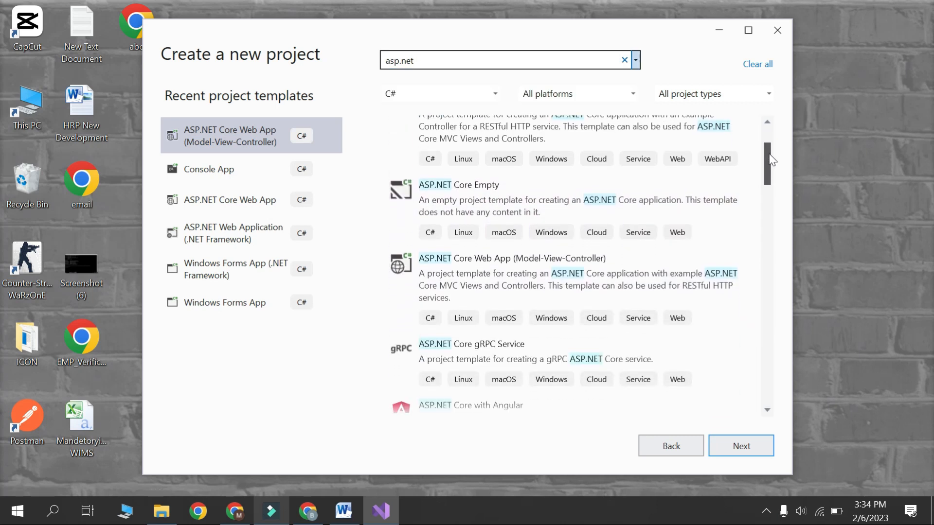
scroll("down", 3)
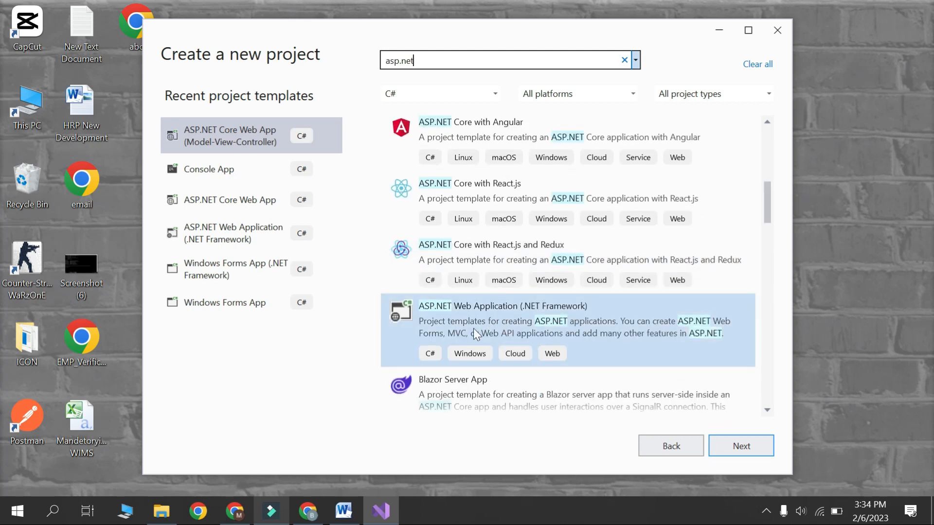
left_click(742, 446)
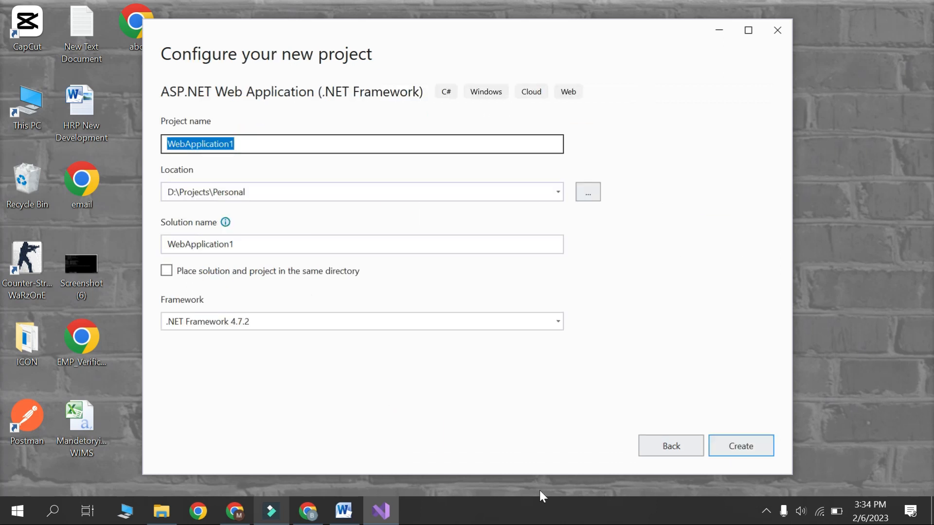
mouse_move(482, 118)
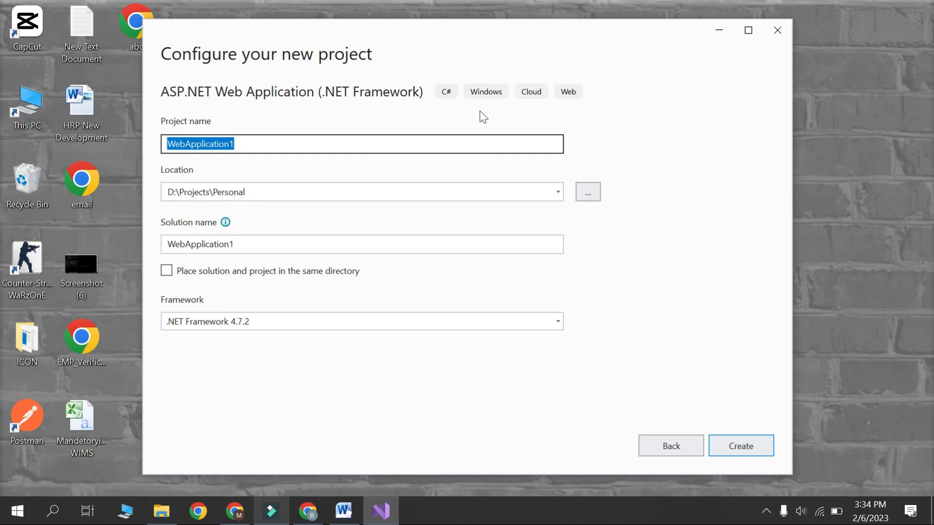
Name the project DropdownList, choose its folder and create it from the Empty template.
type("DropdownList")
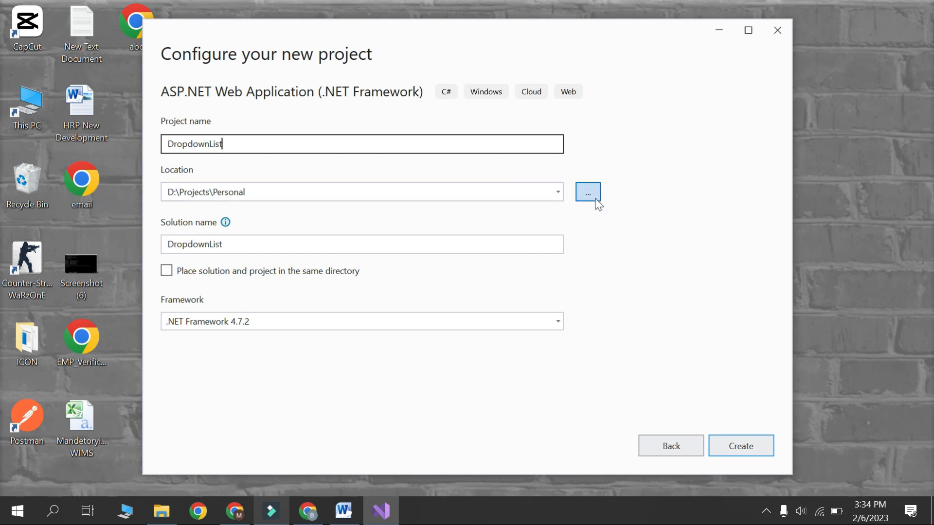
left_click(588, 192)
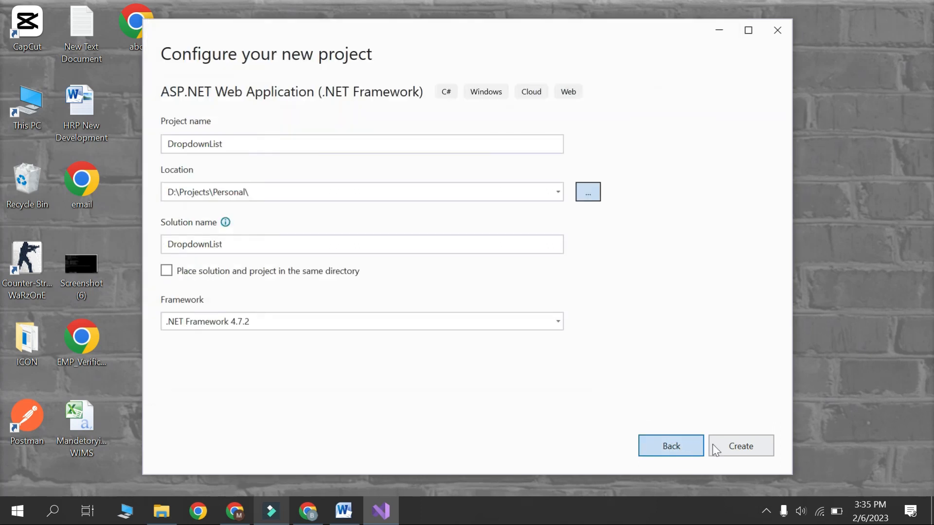
left_click(741, 446)
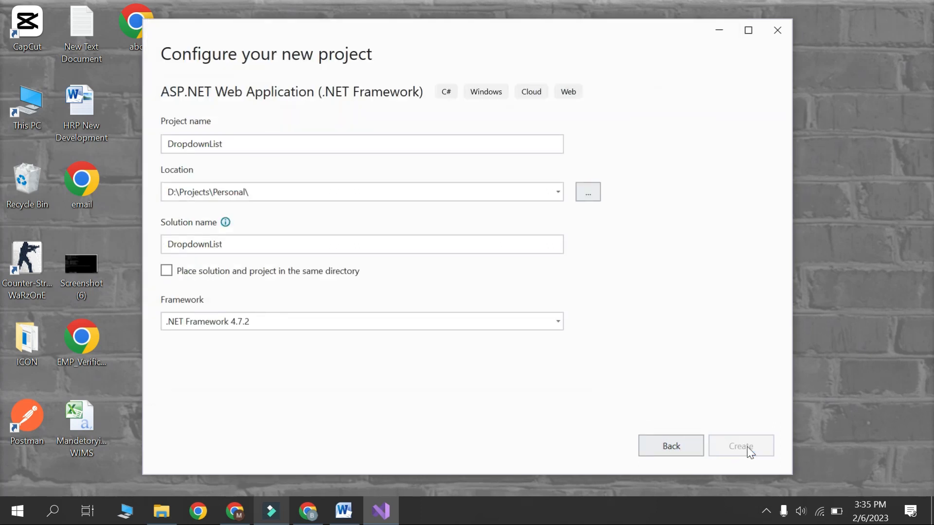
left_click(741, 446)
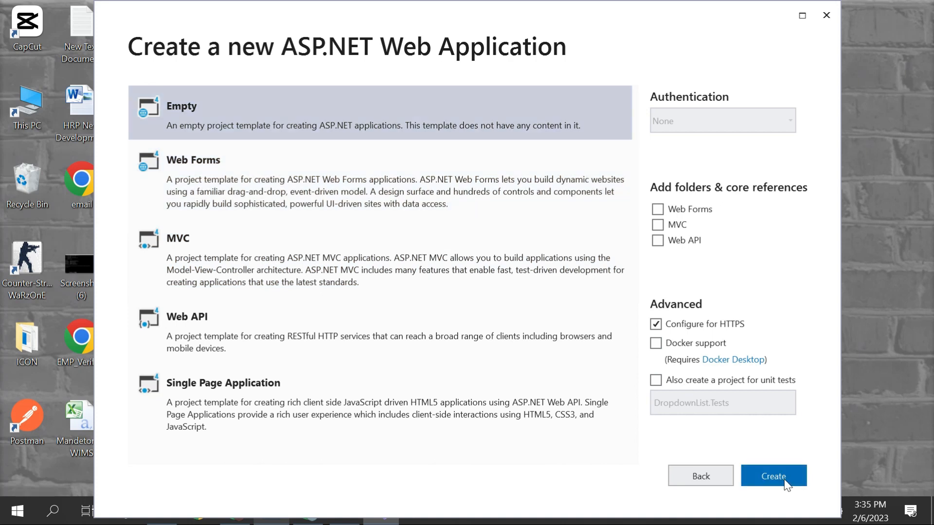
left_click(774, 477)
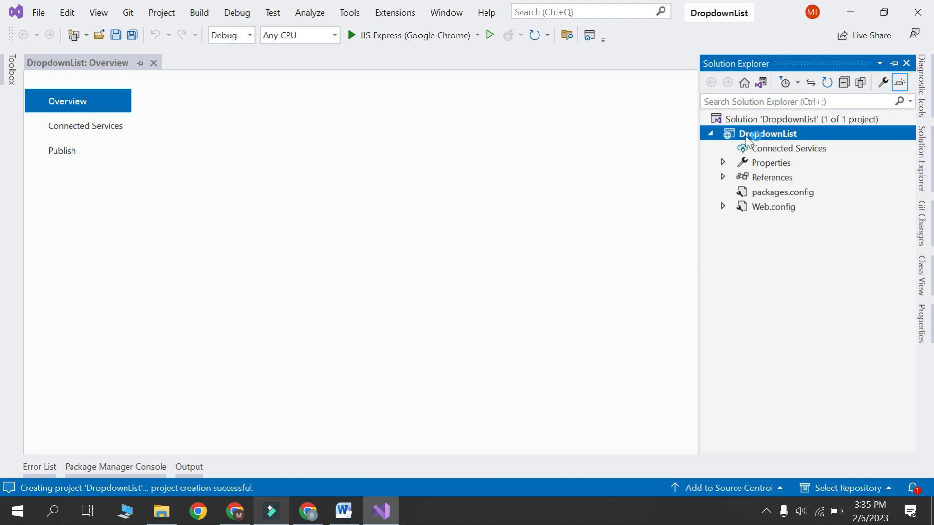
Add a new Web Form item named 'drop...' to the DropdownList project.
right_click(769, 133)
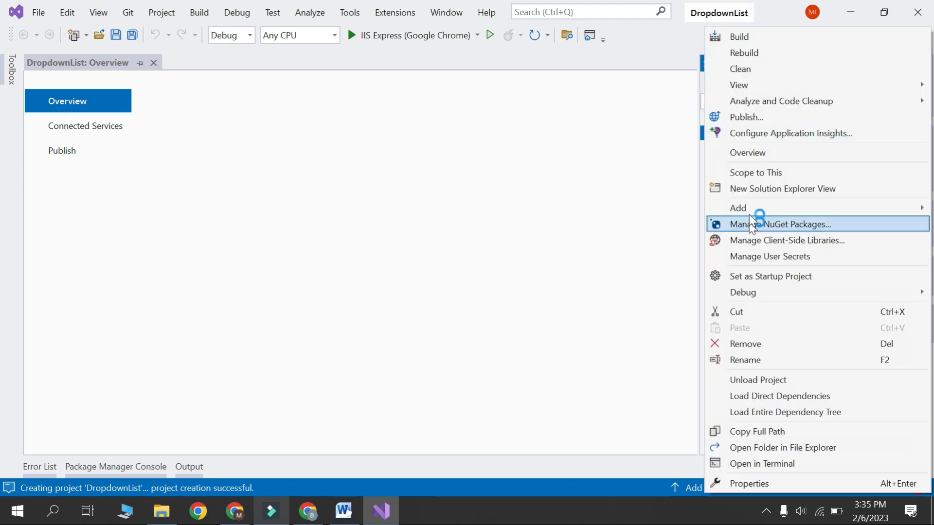
mouse_move(738, 207)
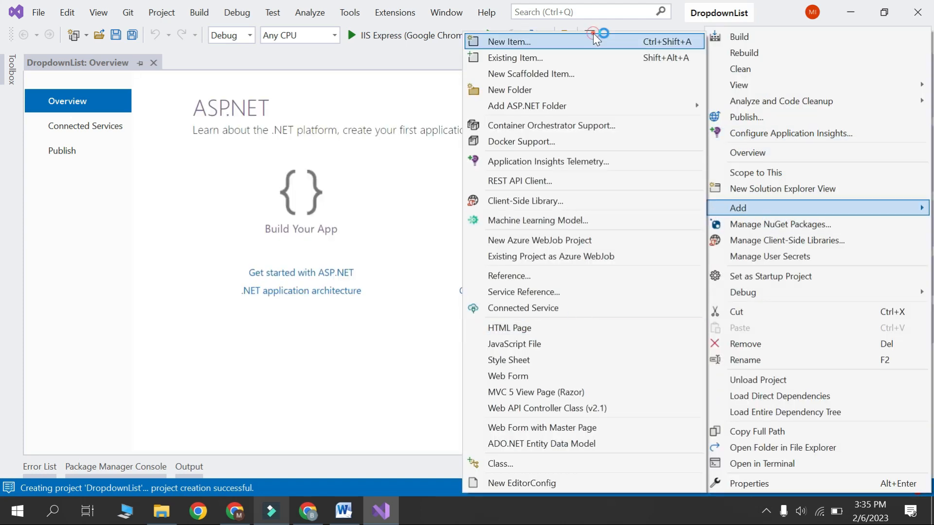
left_click(511, 41)
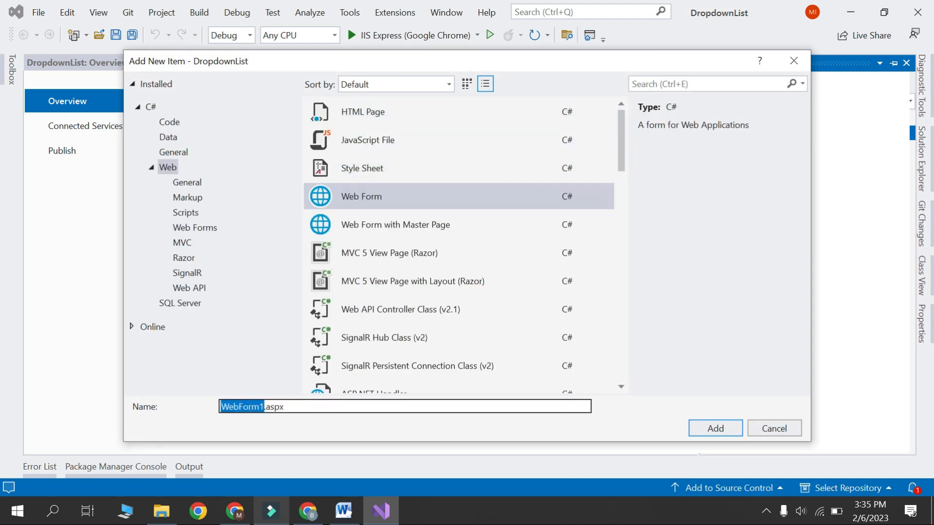
type("drop")
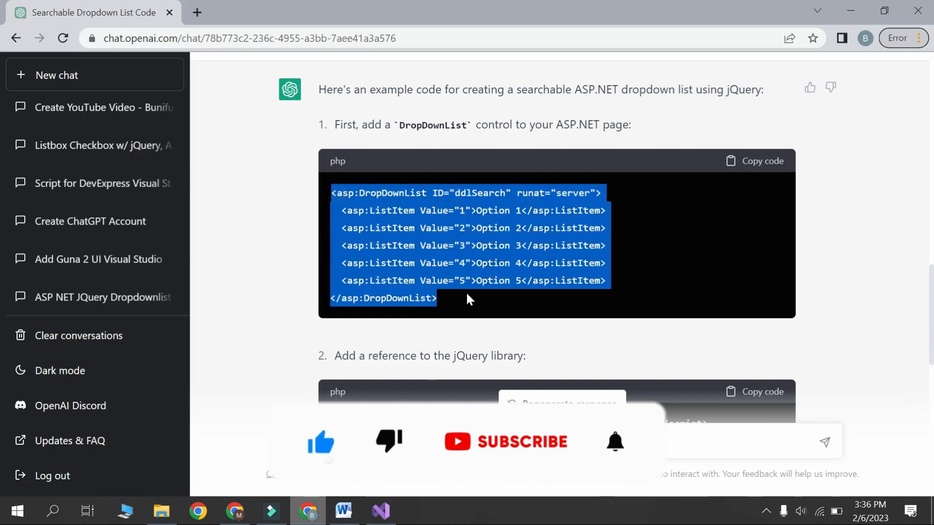
Copy ChatGPT's DropDownList snippet with Option 1-5 and paste it inside the form div of dropdownlist.aspx.
left_click(738, 162)
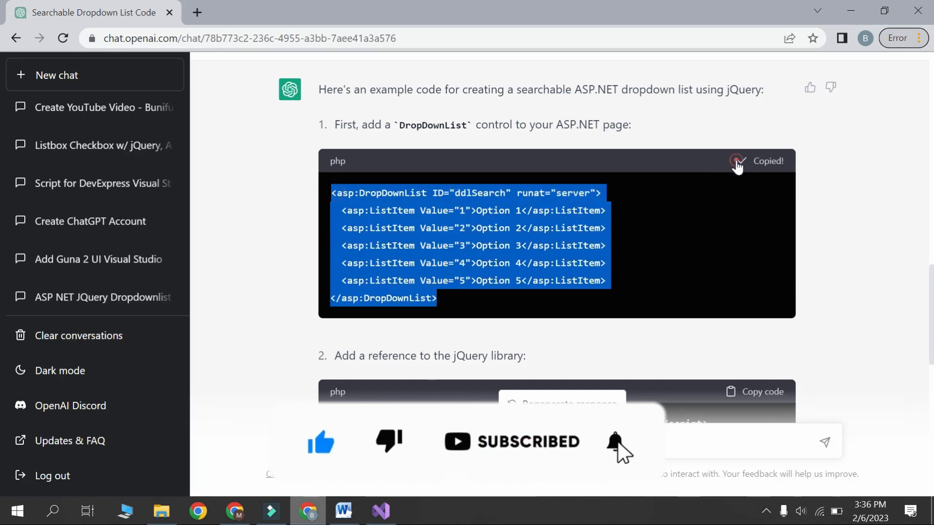
left_click(380, 512)
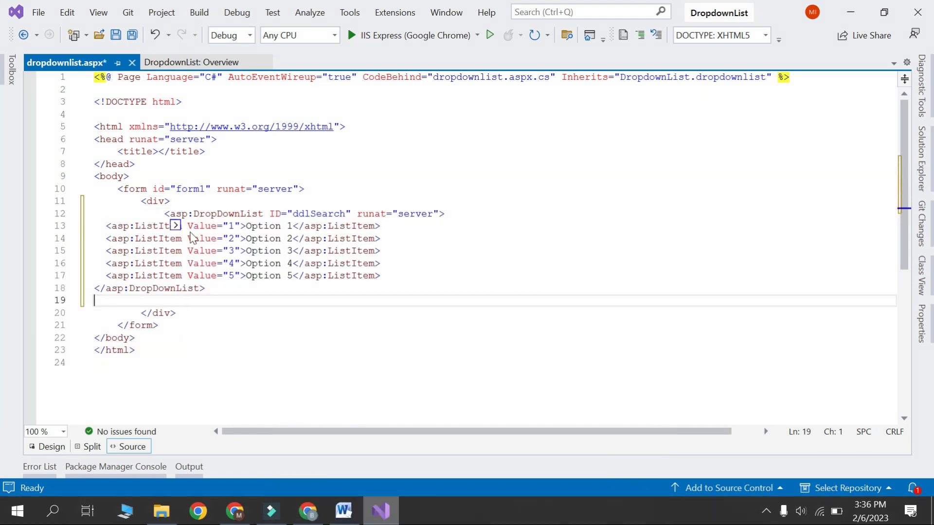
left_click(175, 226)
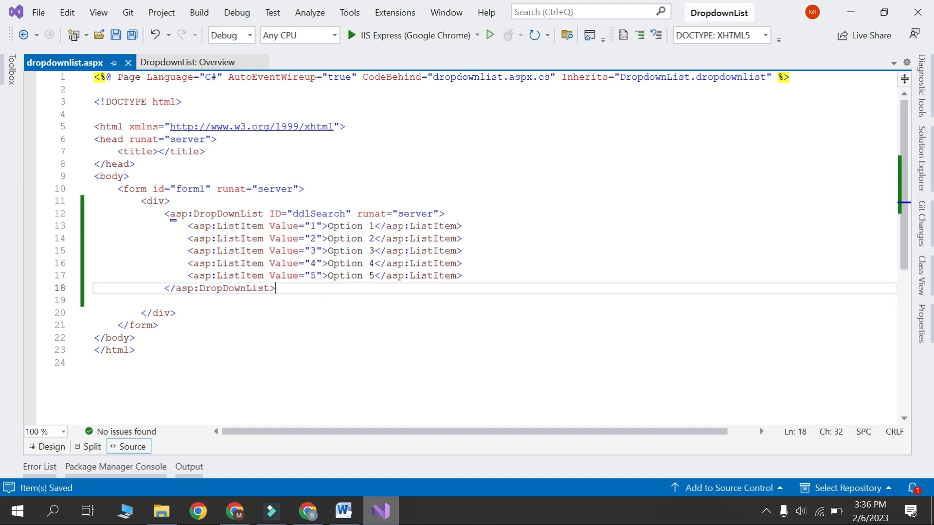
left_click(307, 511)
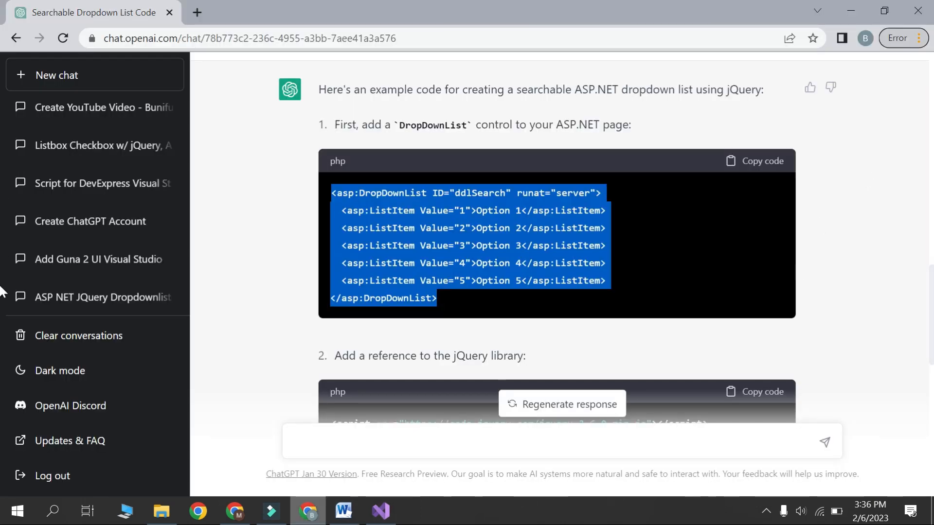
Add the jQuery 3.6.0 script reference to the page head before fetching the select2 script.
scroll("down", 3)
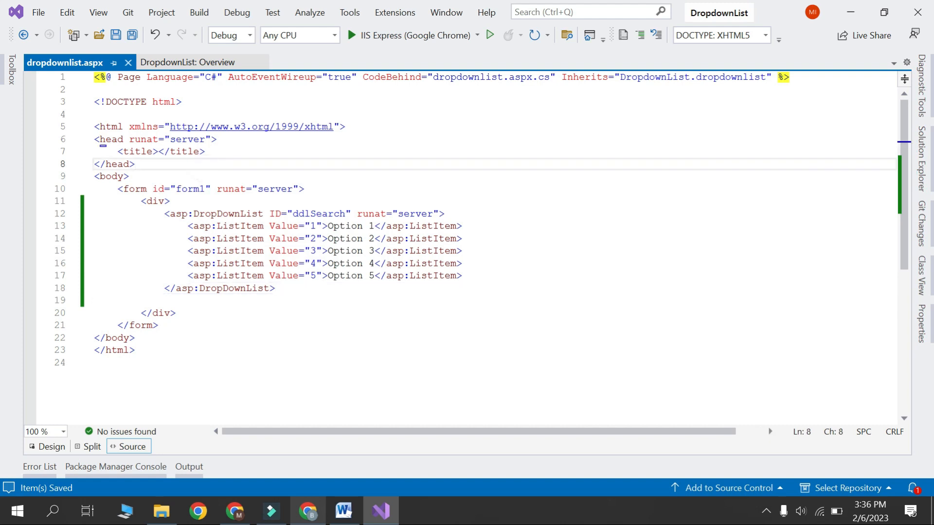
type("<script src=\"https://code.jquery.com/jquery-3.6.0.min.js\"></script>")
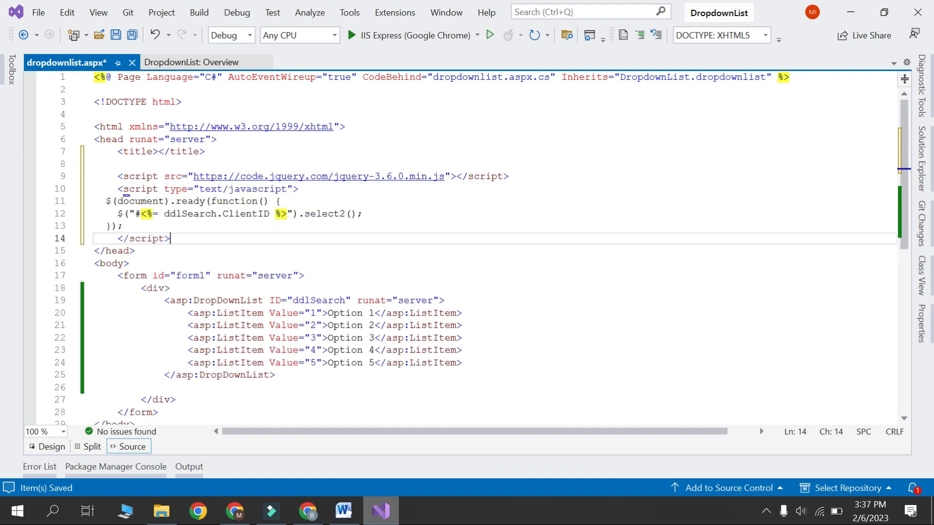
left_click(307, 511)
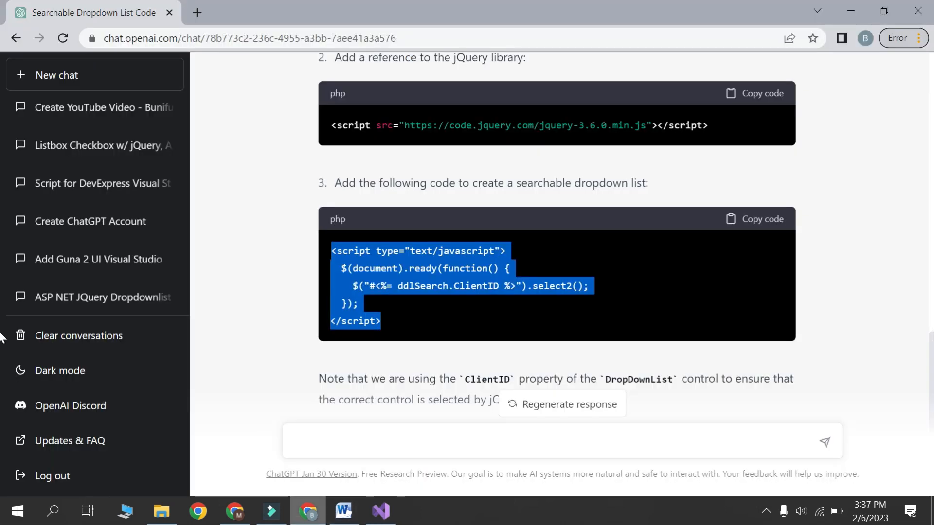
Copy the select2 link and script tags from ChatGPT for the page head.
scroll("down", 3)
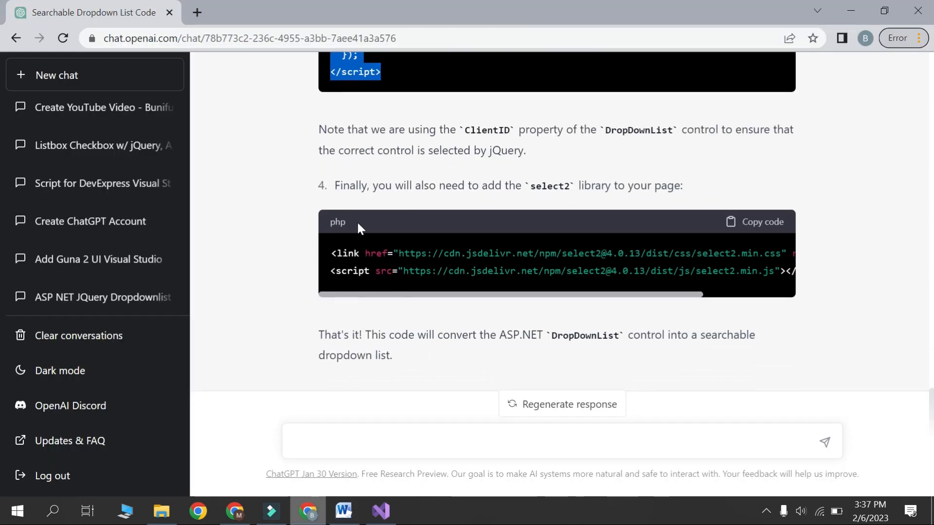
left_click(380, 512)
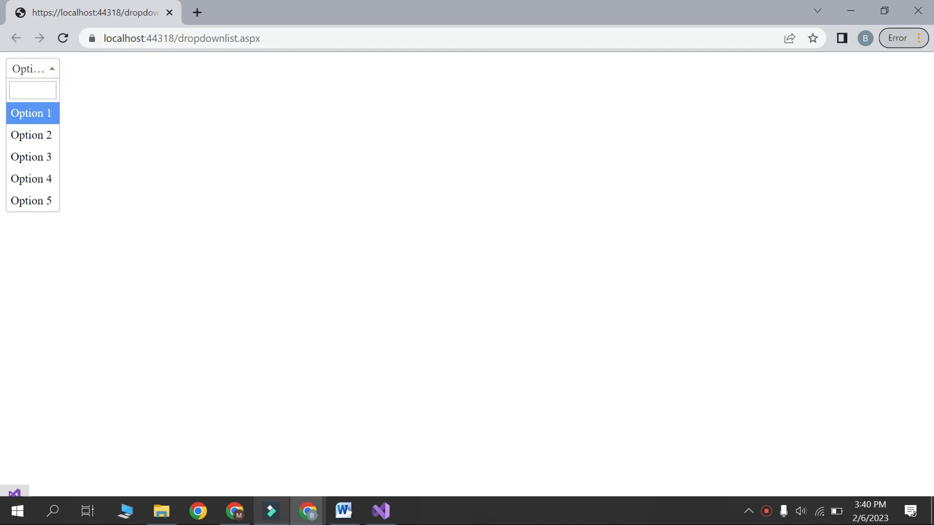
Filter the Select2 dropdown by 'option', keeping Option 1 through Option 5 listed.
type("op")
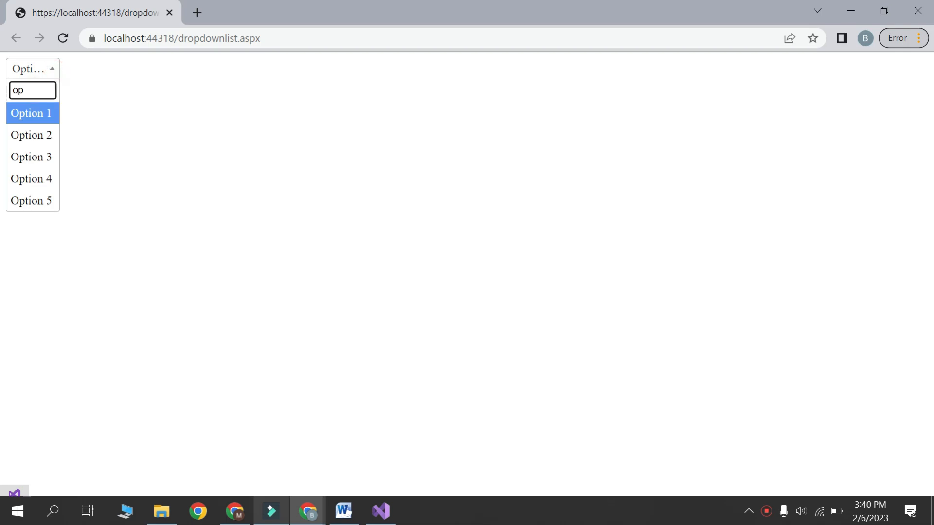
type("tion")
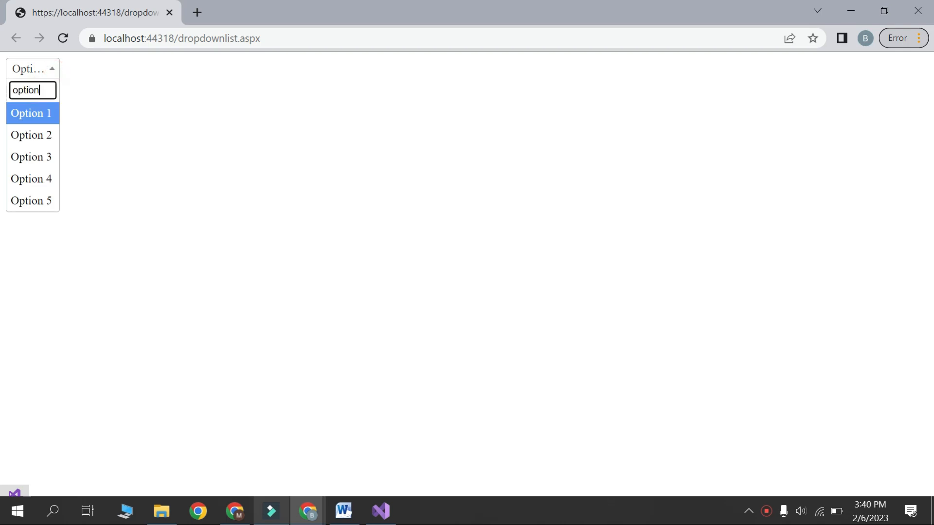